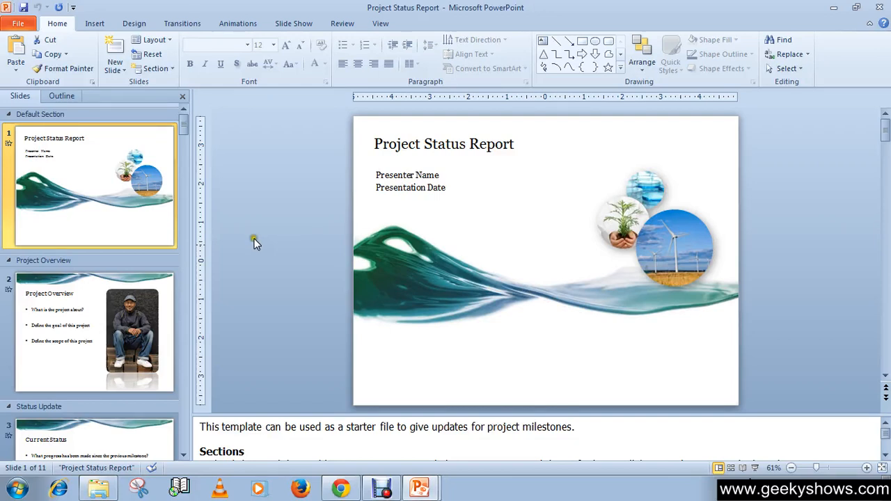
{"action": "mouse_move", "coordinate": [548, 166]}
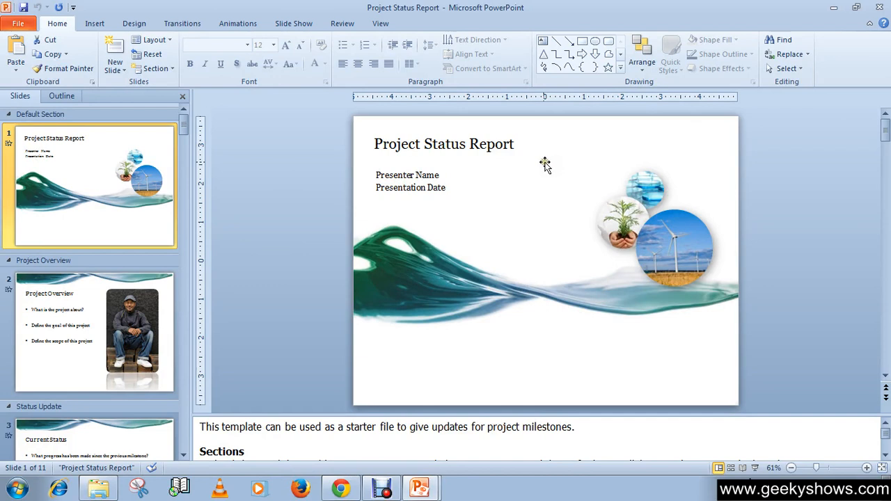
{"action": "mouse_move", "coordinate": [438, 30]}
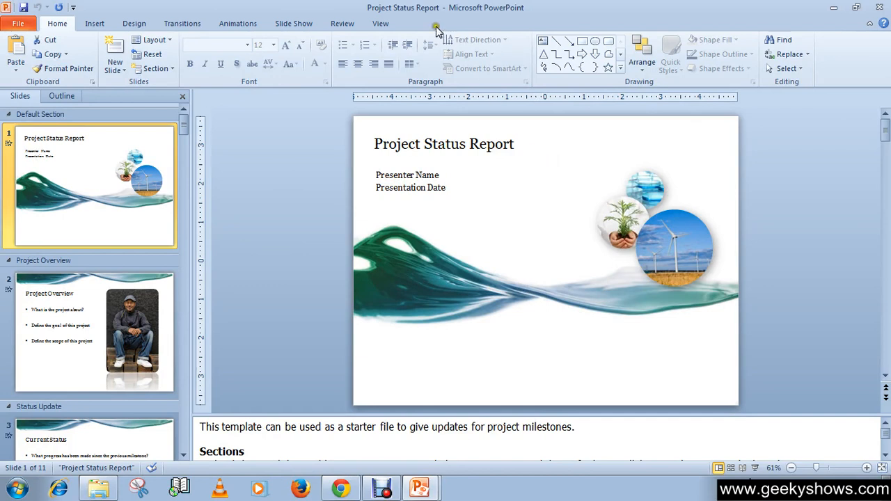
{"action": "mouse_move", "coordinate": [429, 19]}
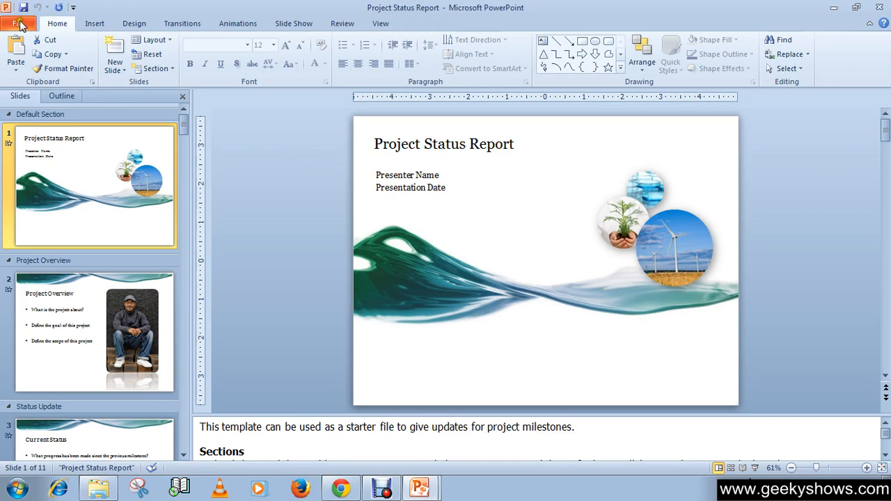
Step: Start Save As for the Project Status Report and choose PowerPoint Show as the file type
{"action": "left_click", "coordinate": [20, 22]}
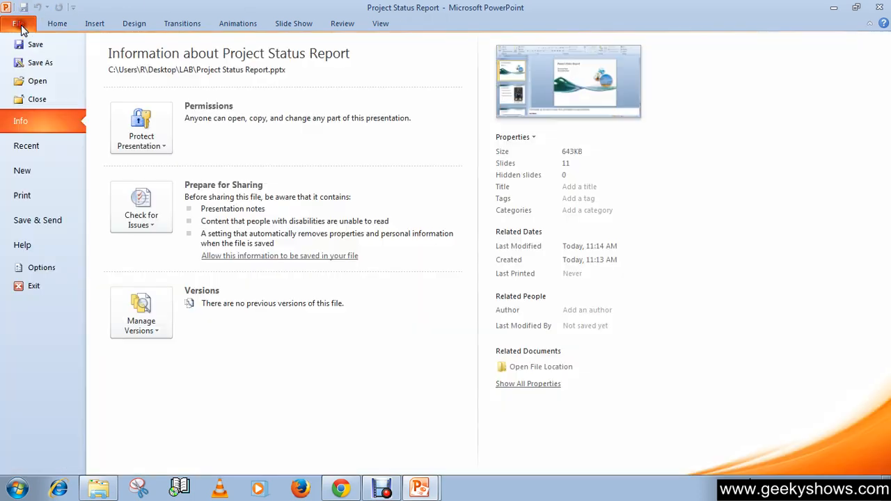
{"action": "mouse_move", "coordinate": [23, 195]}
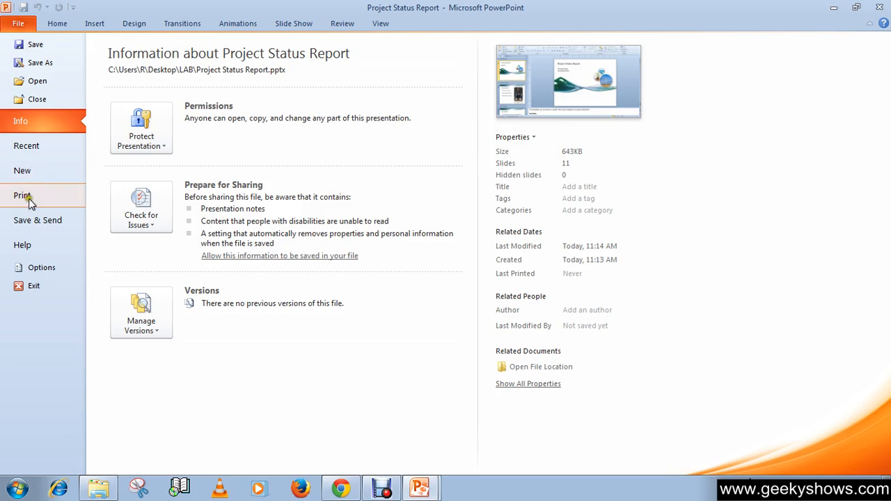
{"action": "mouse_move", "coordinate": [39, 63]}
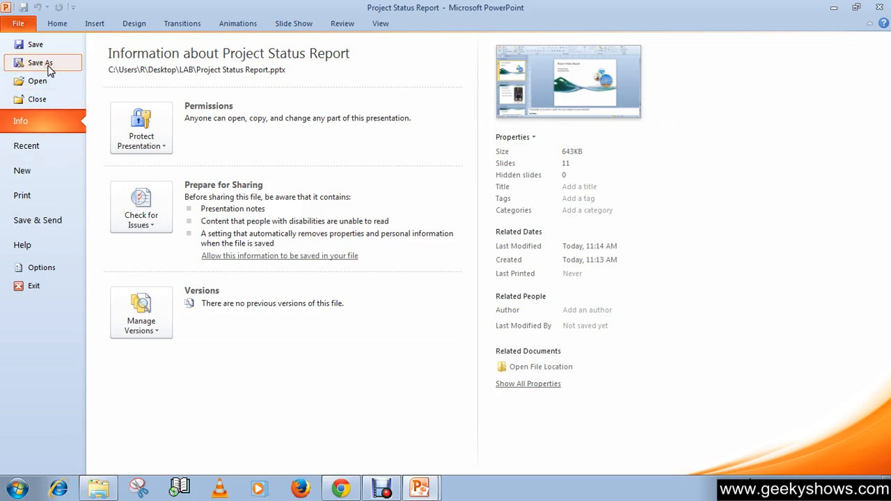
{"action": "left_click", "coordinate": [18, 22]}
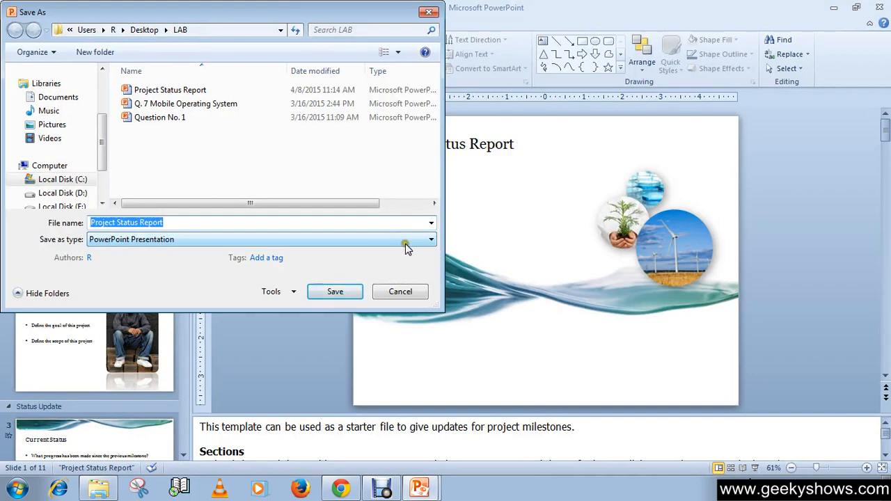
{"action": "mouse_move", "coordinate": [76, 252]}
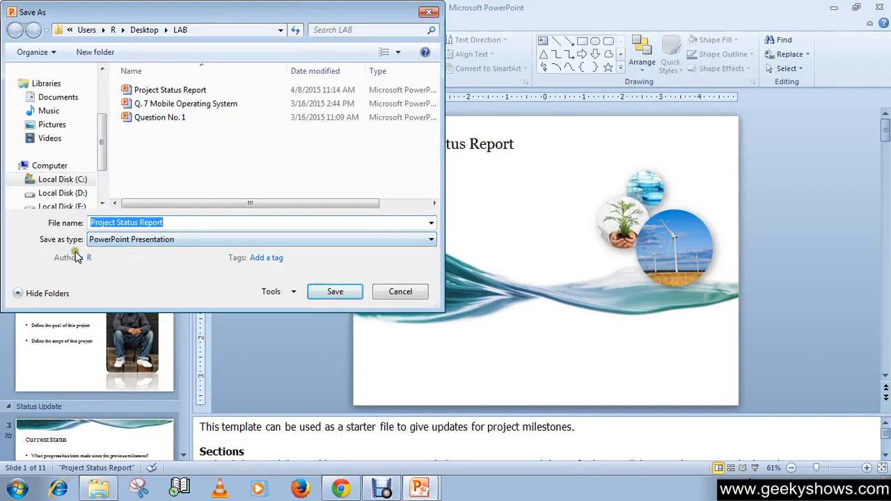
{"action": "left_click", "coordinate": [430, 239]}
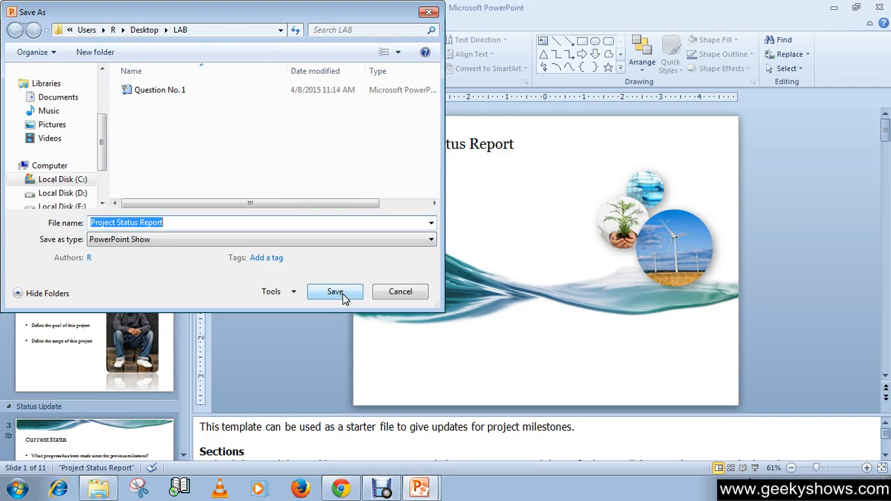
Step: Confirm the save, then browse the LAB folder on the desktop through tile, details and list views
{"action": "left_click", "coordinate": [334, 291]}
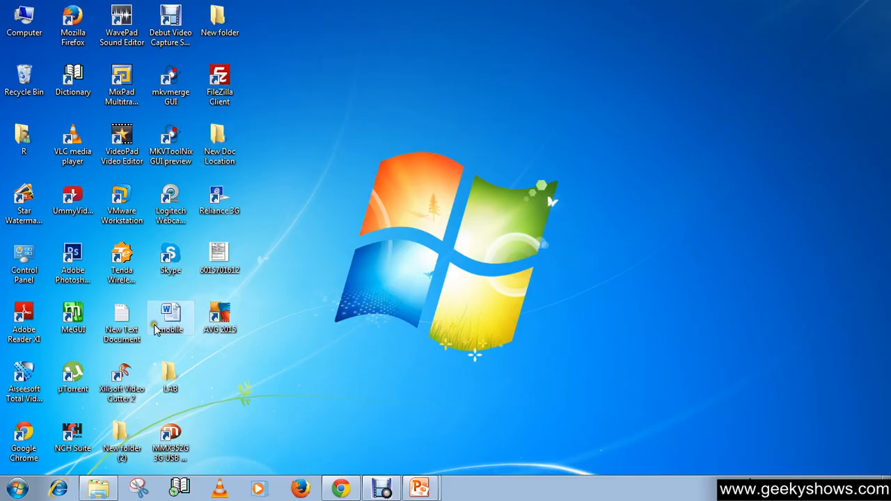
{"action": "double_click", "coordinate": [170, 379]}
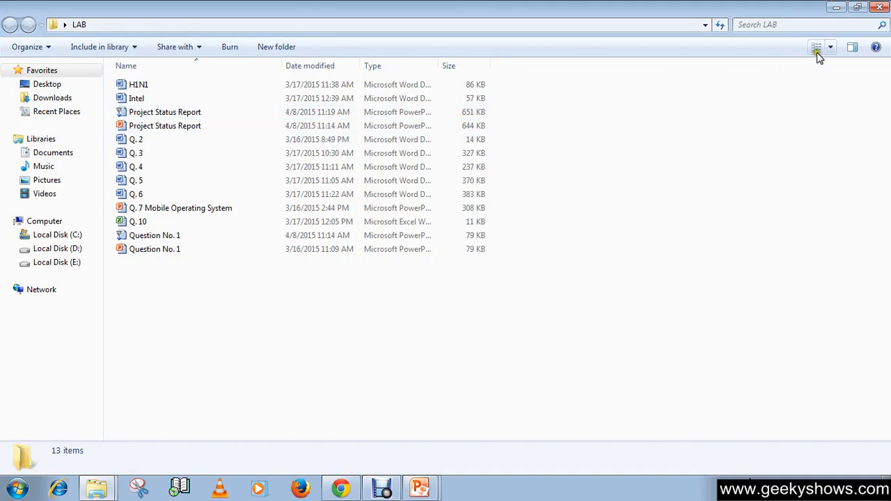
{"action": "left_click", "coordinate": [816, 47]}
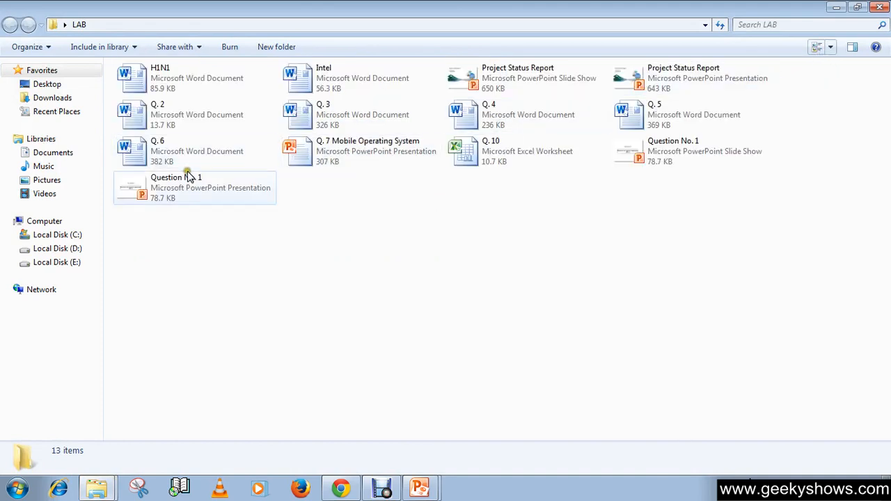
{"action": "left_click", "coordinate": [816, 48]}
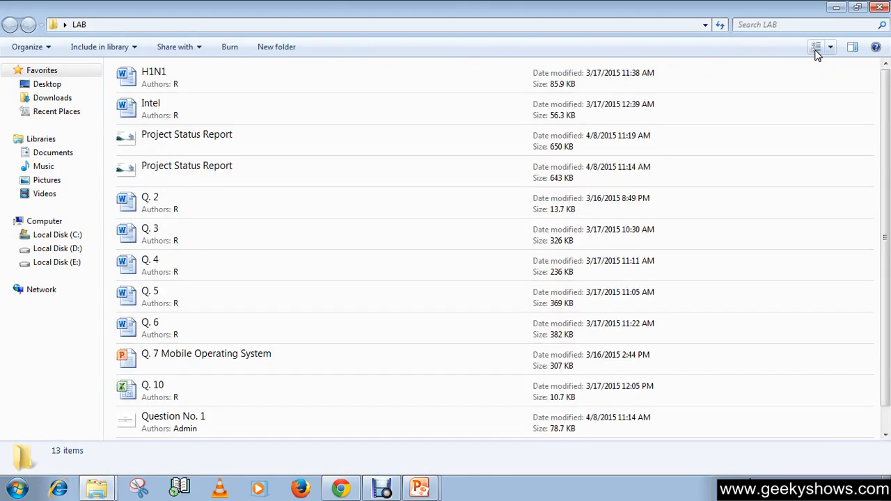
{"action": "left_click", "coordinate": [816, 47]}
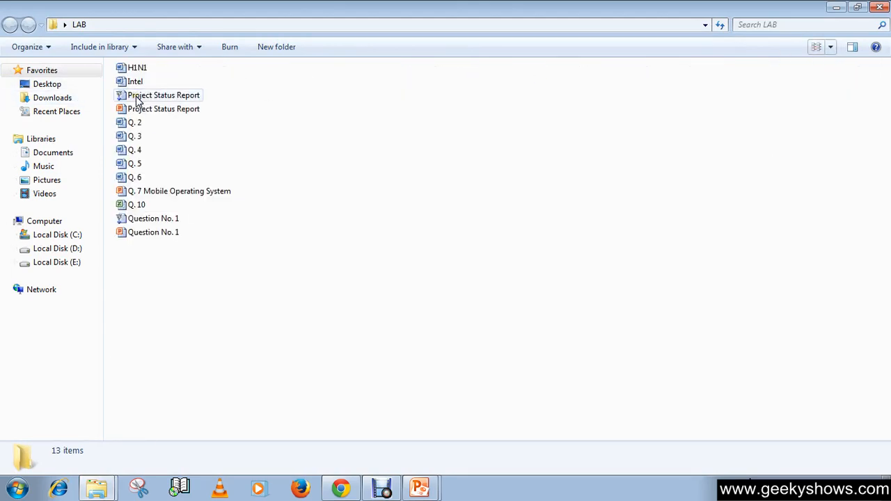
Step: Select the new Project Status Report slide show file and view its context options
{"action": "left_click", "coordinate": [164, 95]}
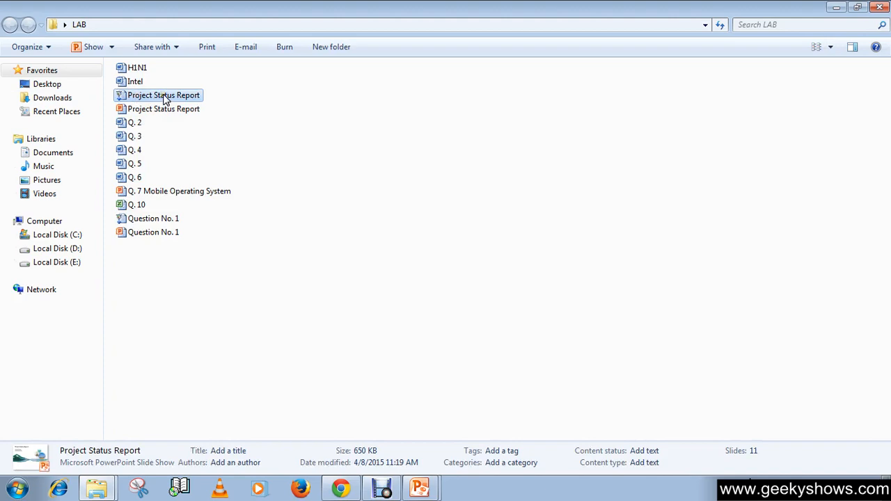
{"action": "right_click", "coordinate": [163, 95]}
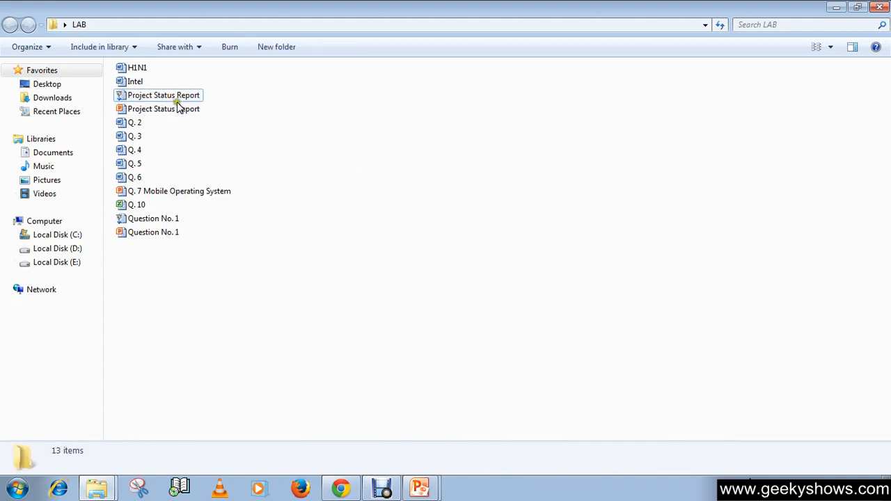
Step: Launch the Project Status Report .ppsx so it plays full-screen at the Current Status slide
{"action": "double_click", "coordinate": [163, 95]}
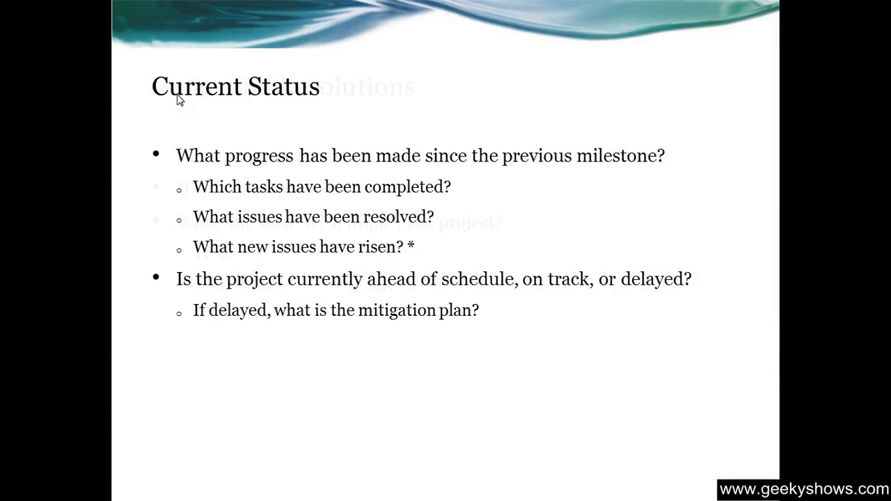